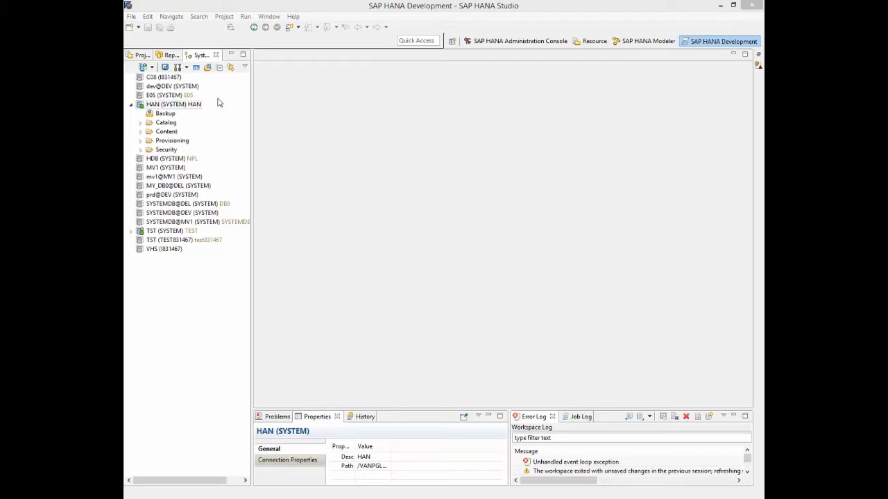
Step: Open the administration console for the HAN system and show its Overview with general information and alerts
{"action": "left_click", "coordinate": [172, 104]}
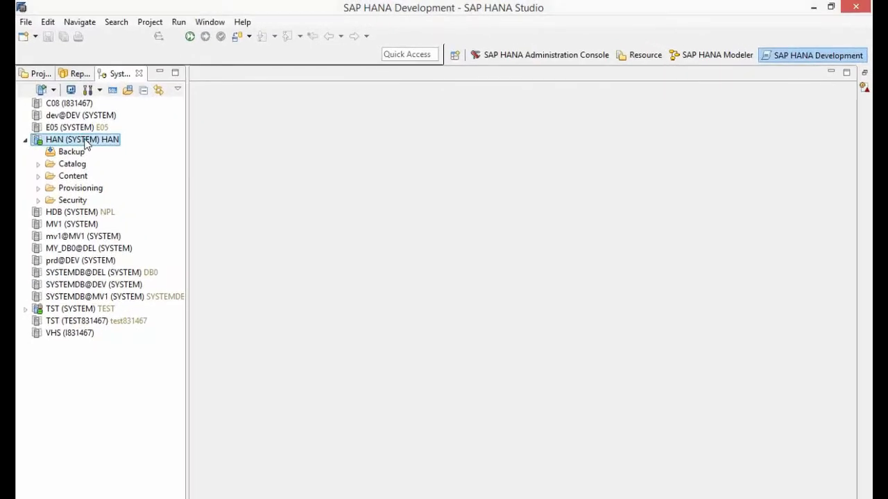
{"action": "right_click", "coordinate": [81, 139]}
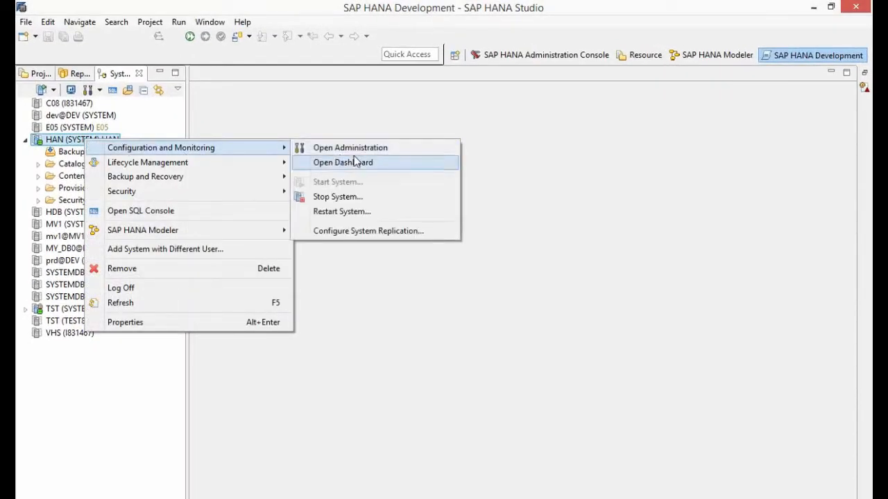
{"action": "left_click", "coordinate": [343, 162]}
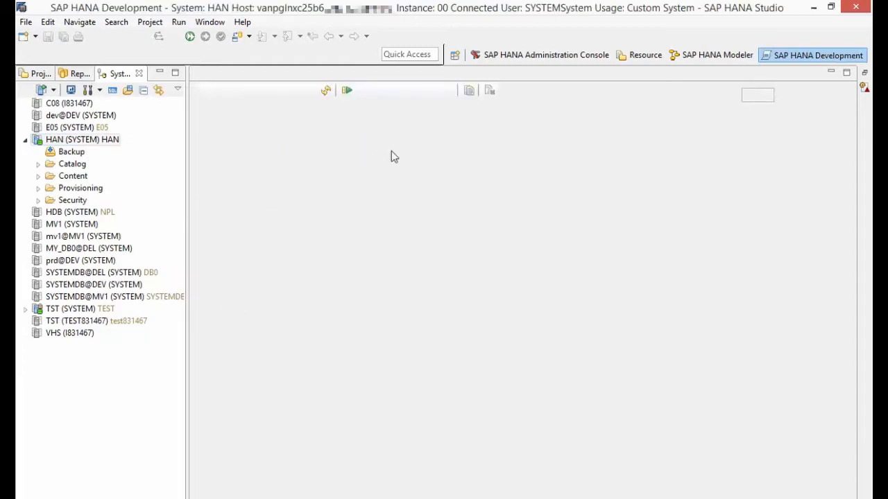
{"action": "double_click", "coordinate": [82, 139]}
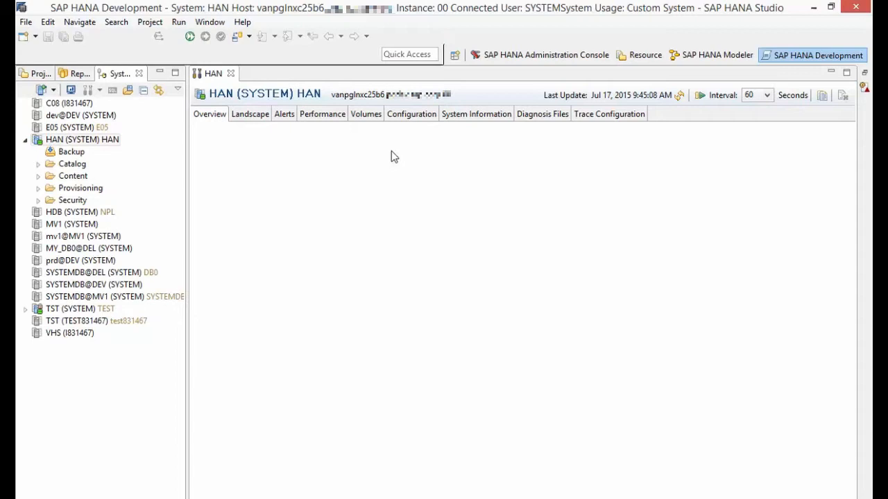
{"action": "left_click", "coordinate": [208, 113]}
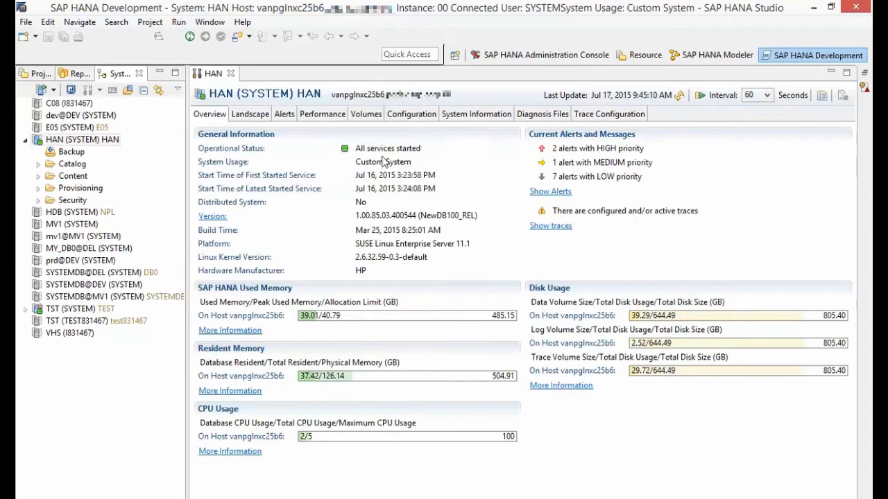
{"action": "mouse_move", "coordinate": [567, 119]}
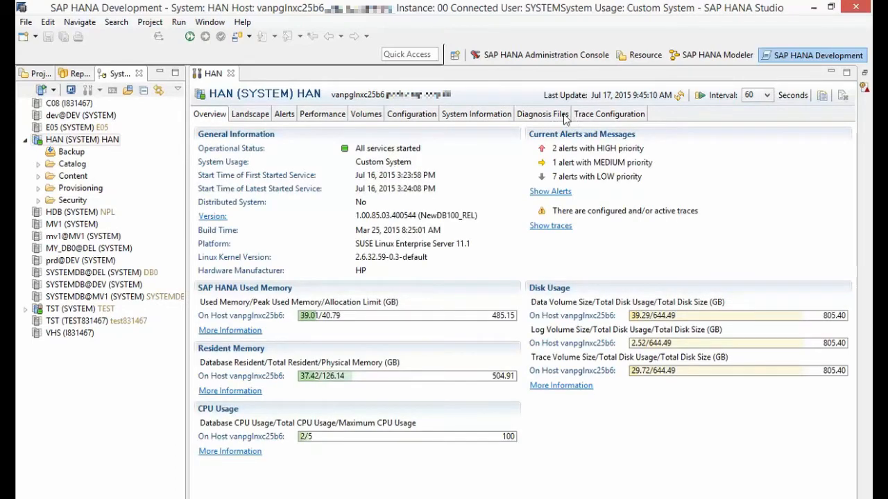
Step: From the Diagnosis Files view, start a new Diagnosis Information collection for HAN
{"action": "left_click", "coordinate": [541, 114]}
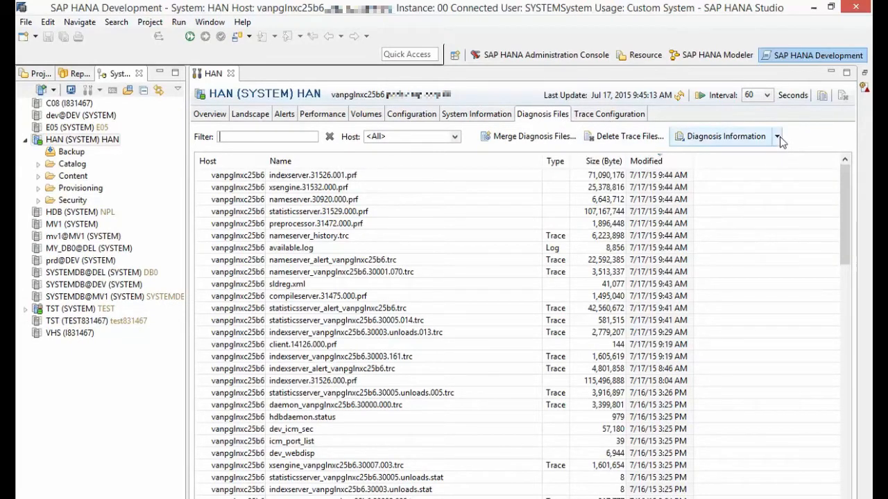
{"action": "left_click", "coordinate": [776, 136]}
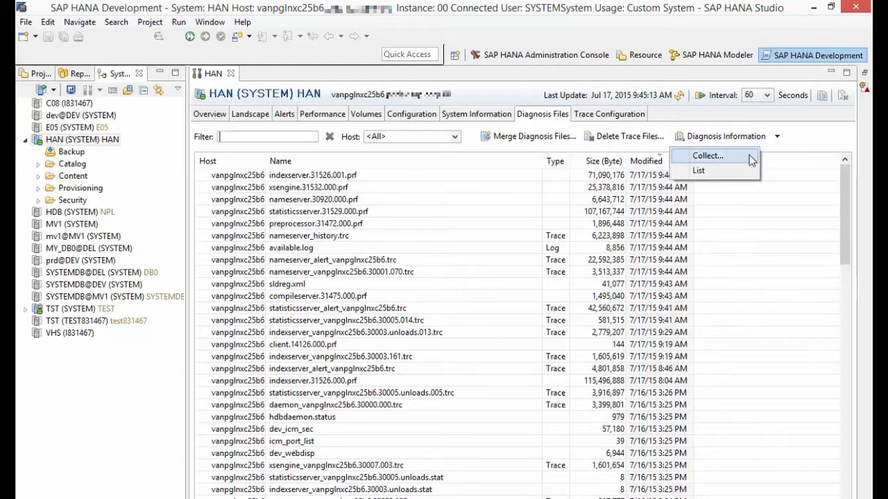
{"action": "left_click", "coordinate": [708, 155]}
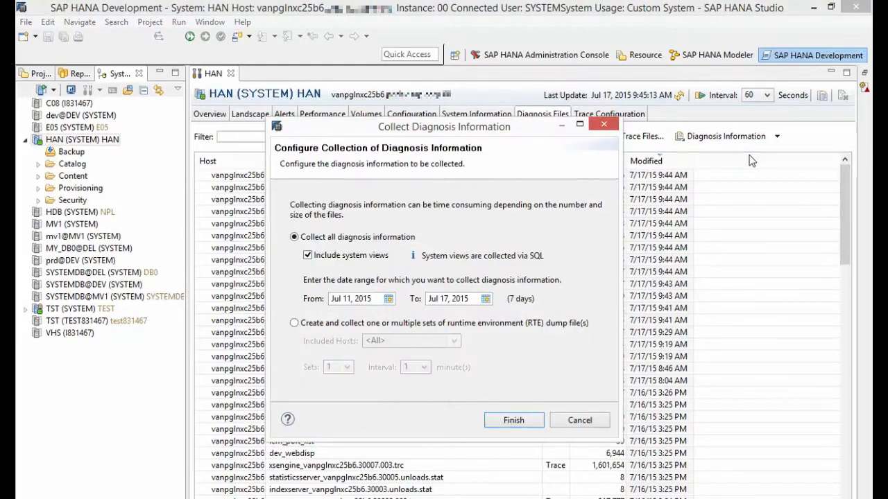
{"action": "mouse_move", "coordinate": [555, 201]}
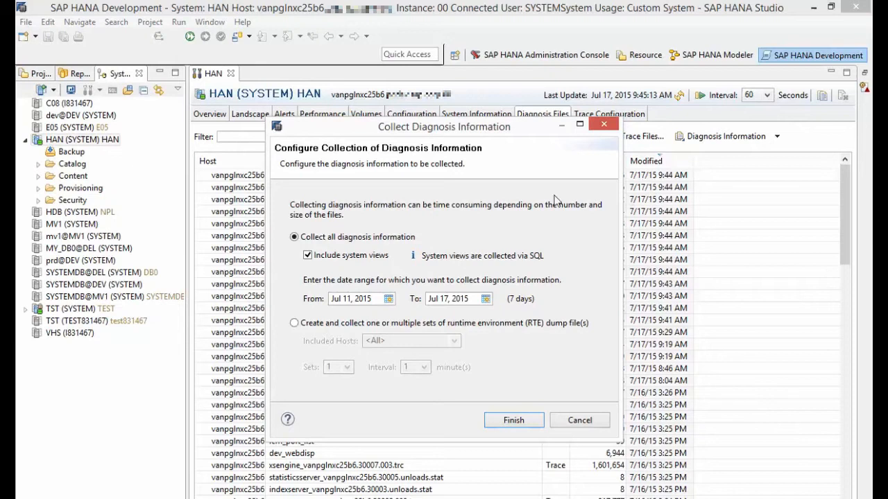
{"action": "mouse_move", "coordinate": [331, 266]}
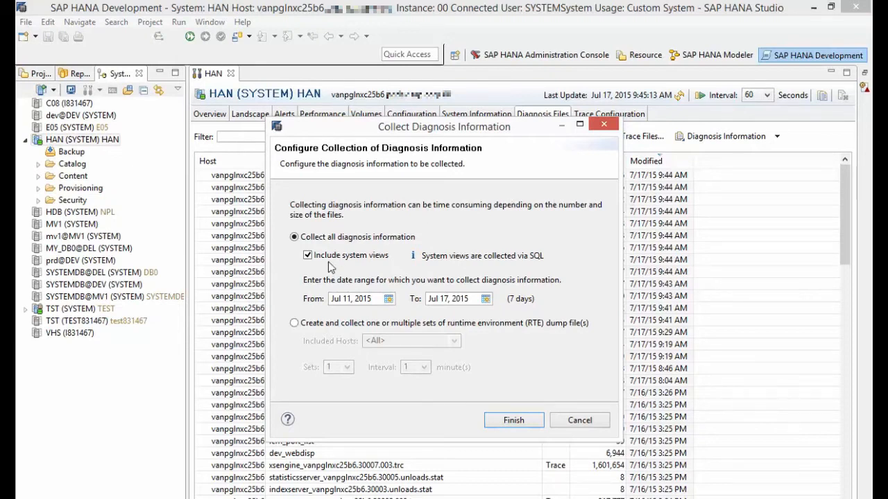
Step: Keep Collect all with Include system views checked and finish to start the collection
{"action": "left_click", "coordinate": [307, 255]}
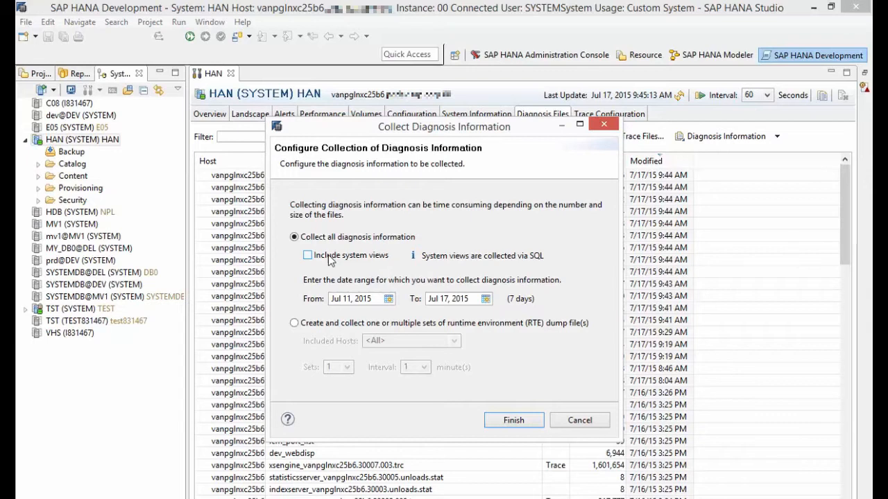
{"action": "left_click", "coordinate": [308, 256]}
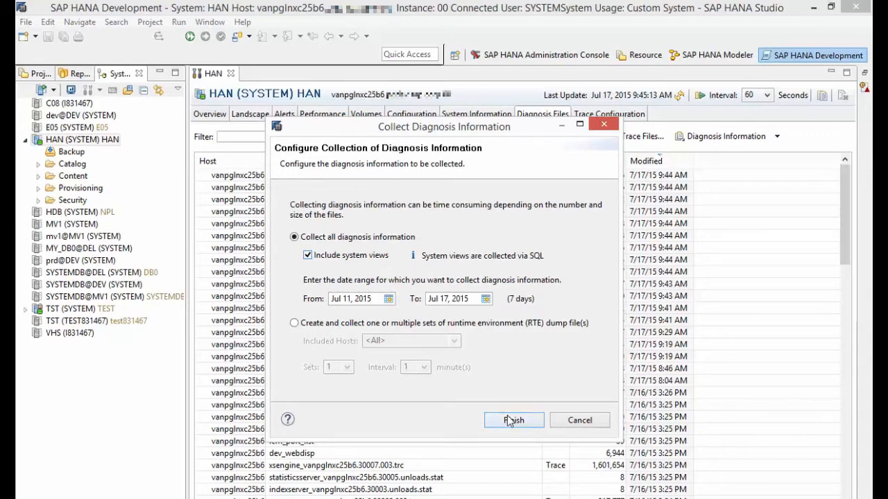
{"action": "left_click", "coordinate": [514, 420]}
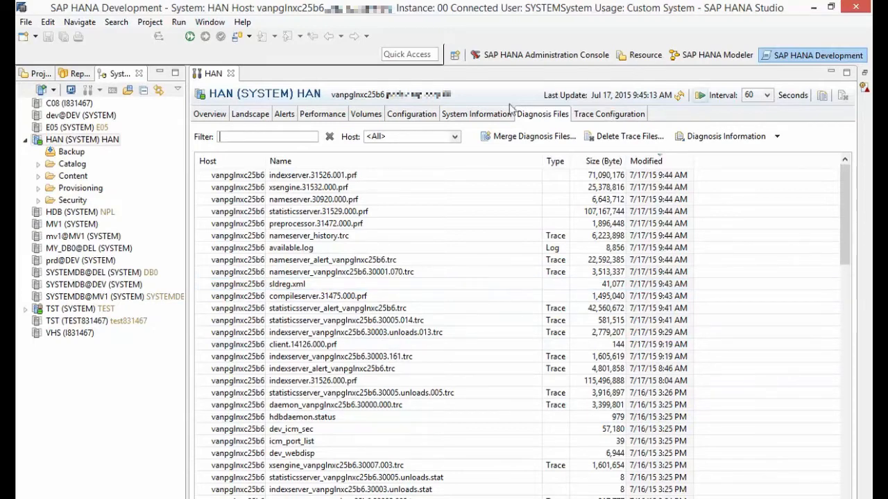
{"action": "mouse_move", "coordinate": [793, 146]}
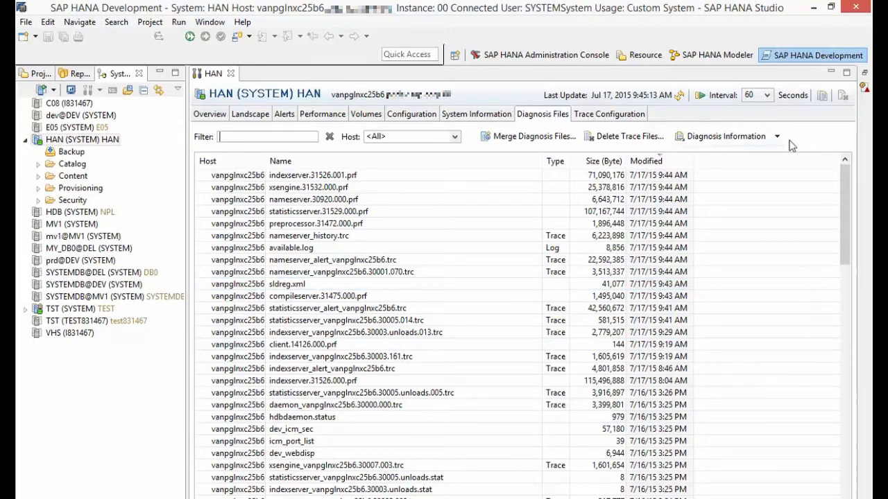
Step: List the existing full system info dump collections via Diagnosis Information > List
{"action": "left_click", "coordinate": [777, 136]}
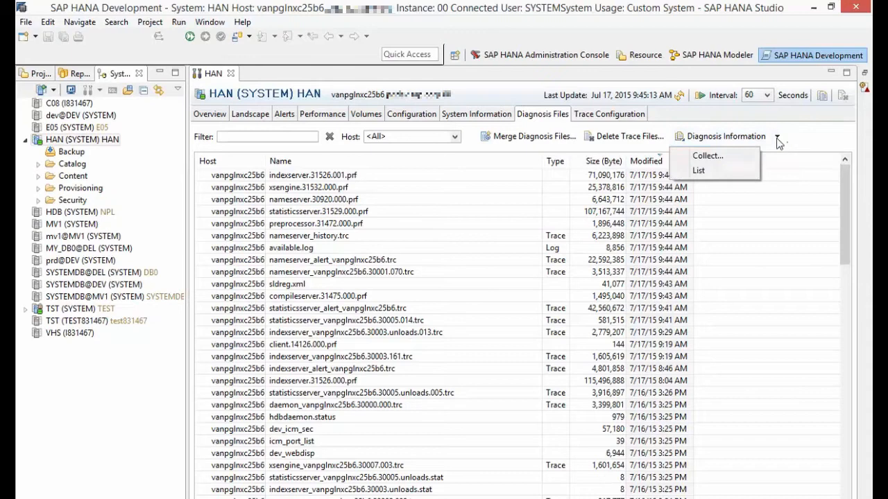
{"action": "left_click", "coordinate": [699, 170]}
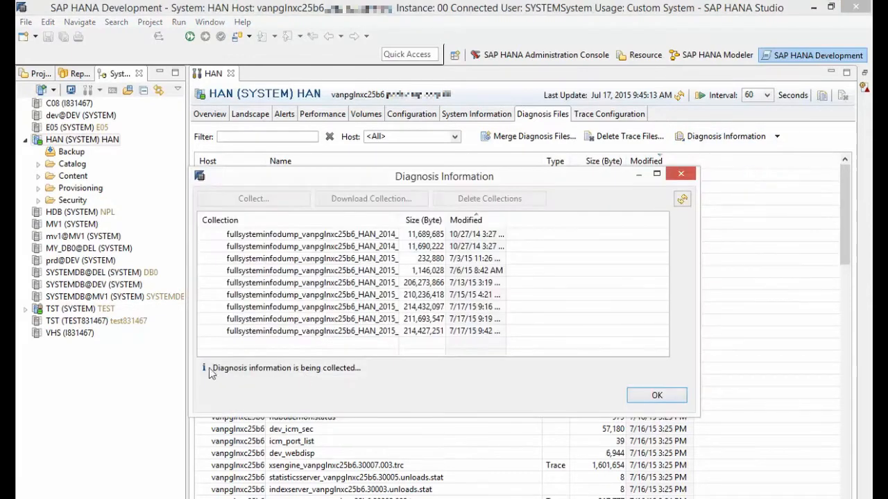
{"action": "mouse_move", "coordinate": [355, 391]}
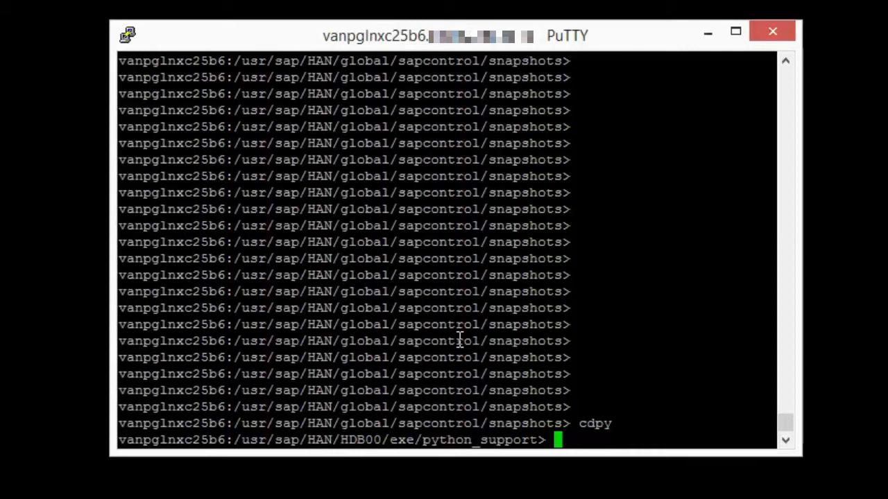
Step: List the python_support scripts and run python fullSystemInfoDump.py so trace files start exporting
{"action": "key", "text": "Return"}
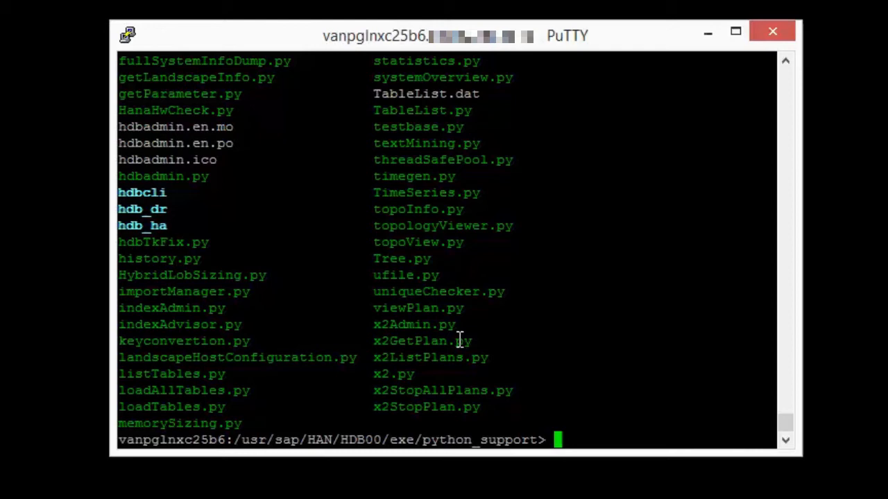
{"action": "type", "text": "python fullSystemInfoDump.py"}
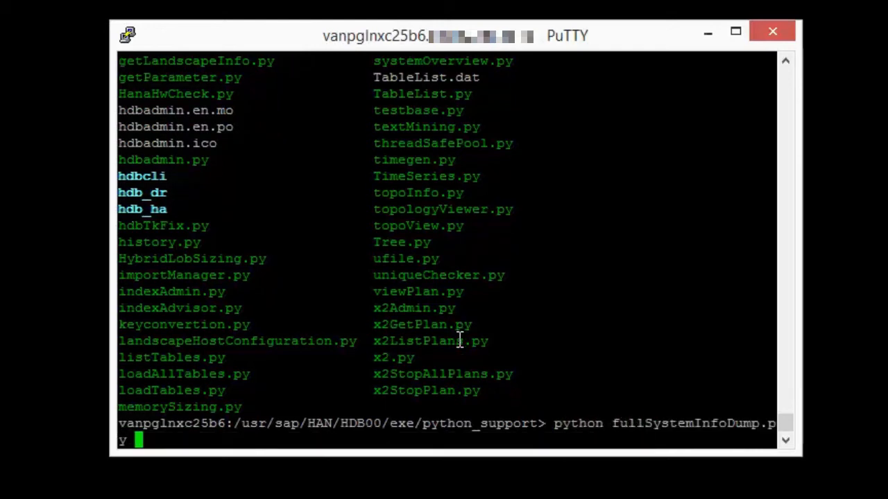
{"action": "key", "text": "Return"}
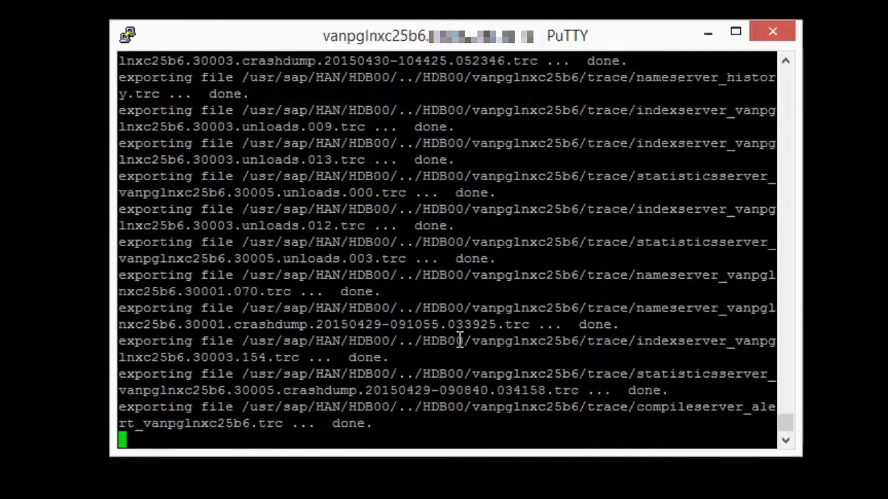
{"action": "scroll", "scroll_direction": "down", "scroll_amount": 3}
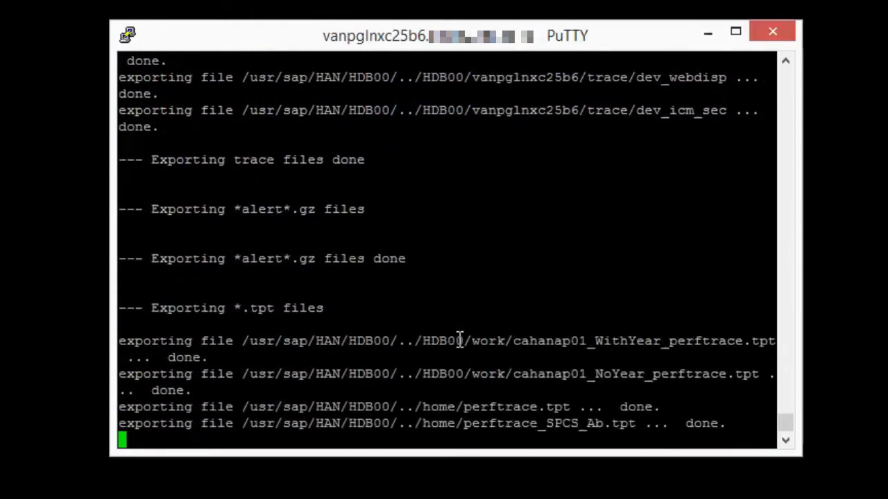
Step: After the dump zip is written under snapshots, cd into /usr/sap/HAN/SYS/global toward sapcontrol
{"action": "scroll", "scroll_direction": "down", "scroll_amount": 3}
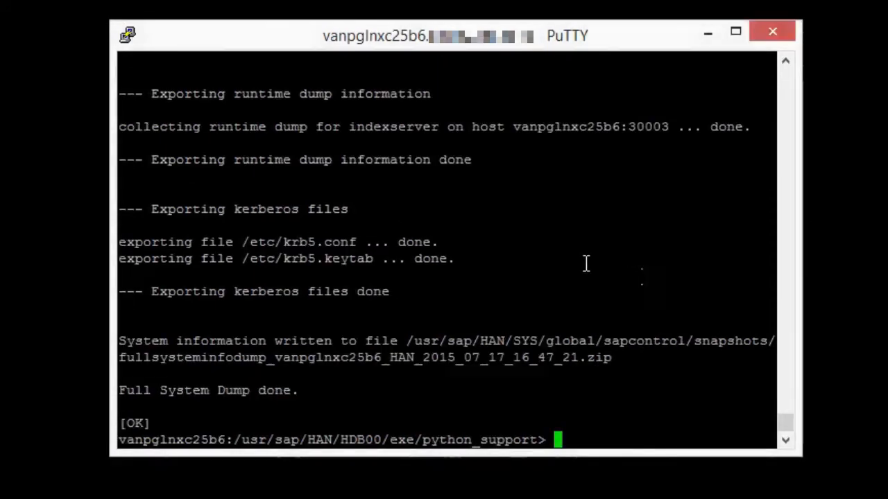
{"action": "type", "text": "cd /usr/sap/HAN/SYS/global"}
{"action": "type", "text": "cd s"}
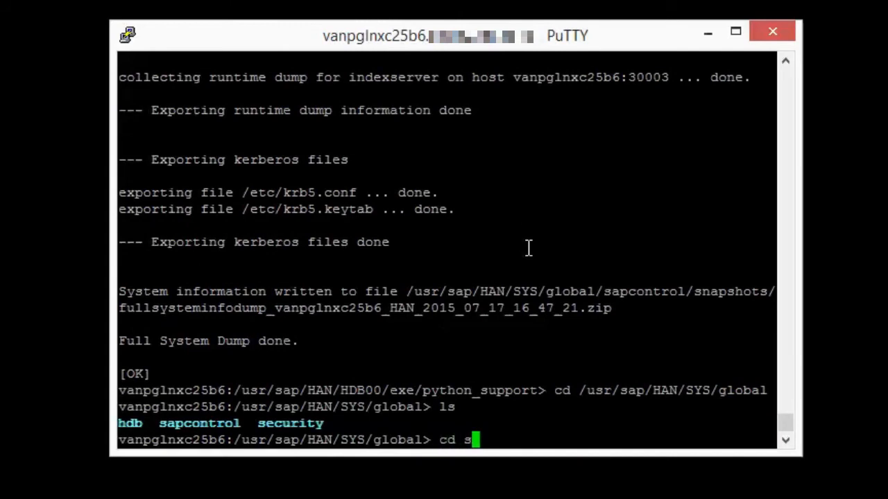
{"action": "key", "text": "Return"}
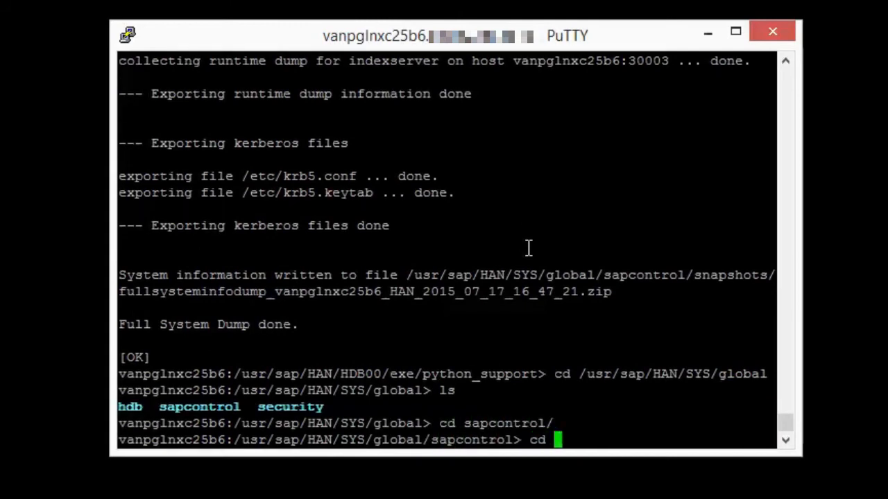